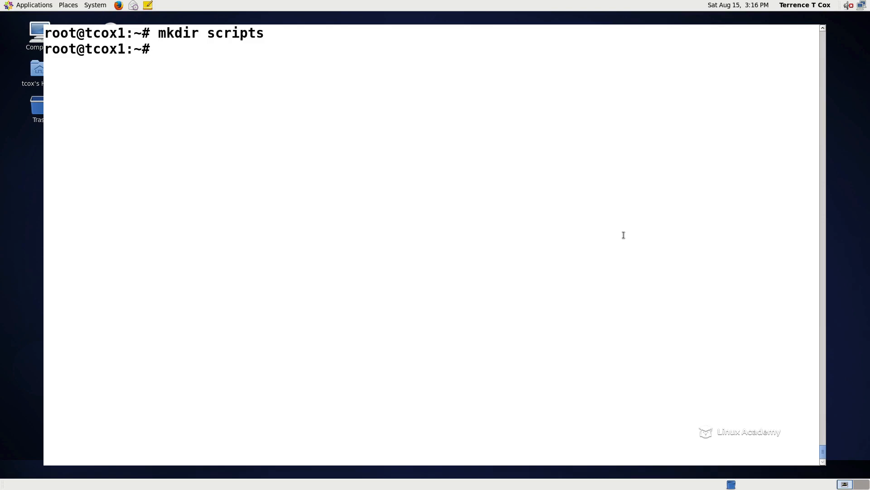
# Move into the empty scripts folder, list it, and begin a vim command
pyautogui.write('cd scripts')
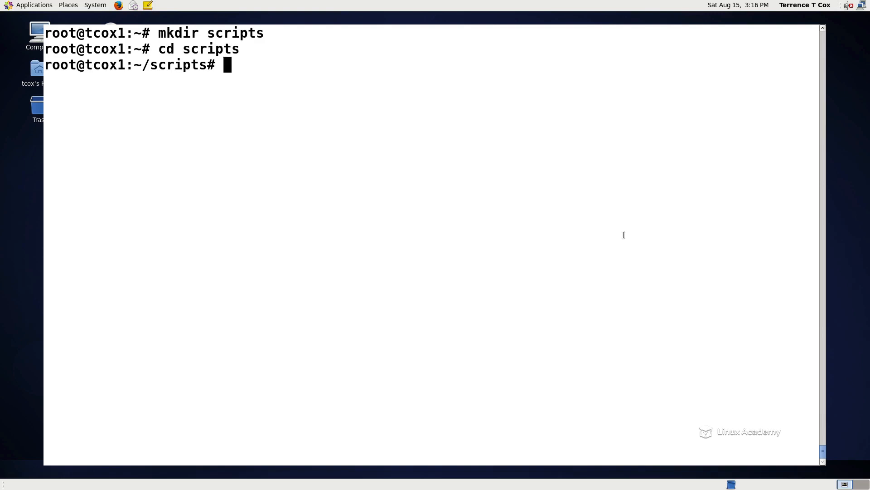
pyautogui.write('ll')
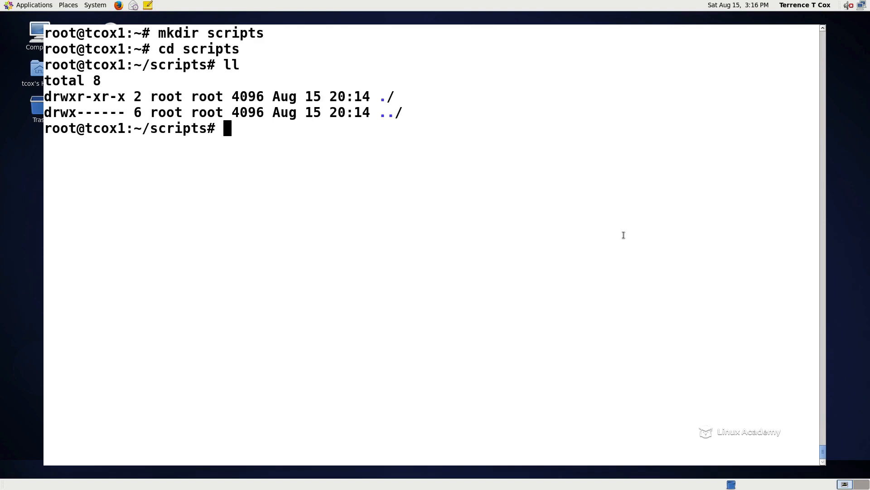
pyautogui.write('vim')
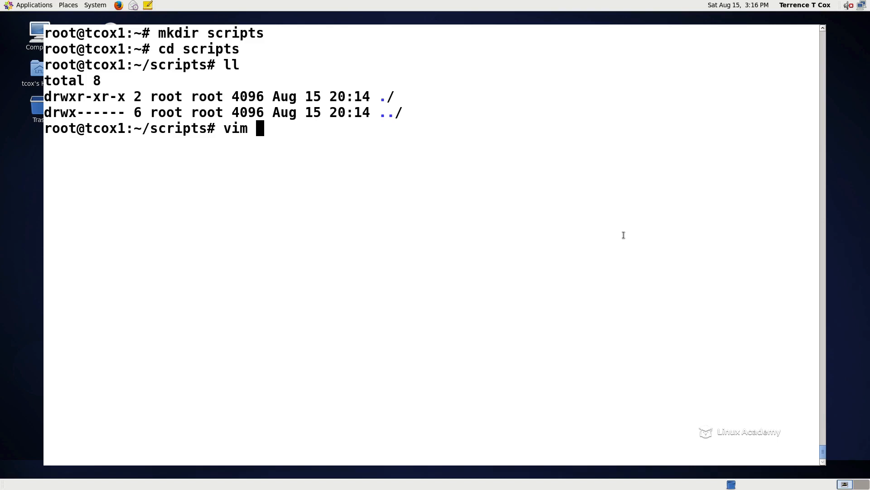
# Create testscript.sh in vim and enter insert mode
pyautogui.write('t')
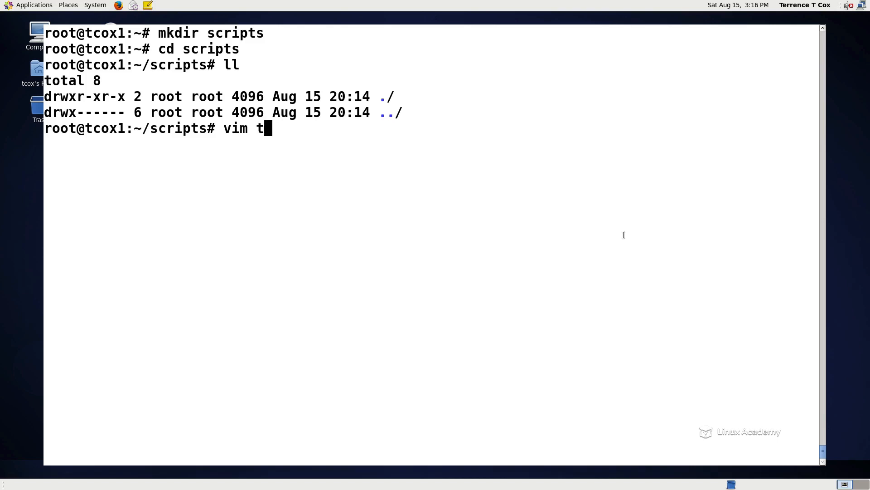
pyautogui.write('estscript.s')
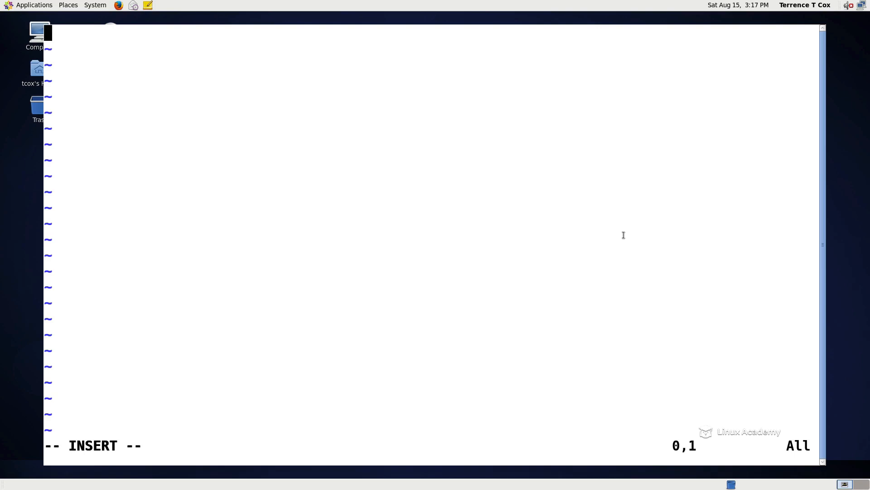
# Write the #!/bin/bash shebang line and start an echo command below it
pyautogui.write('#!')
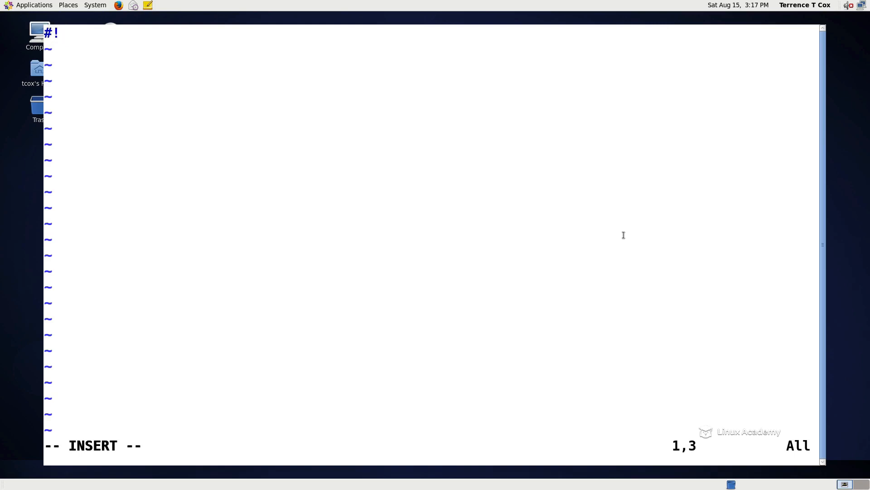
pyautogui.write('/bin/bash')
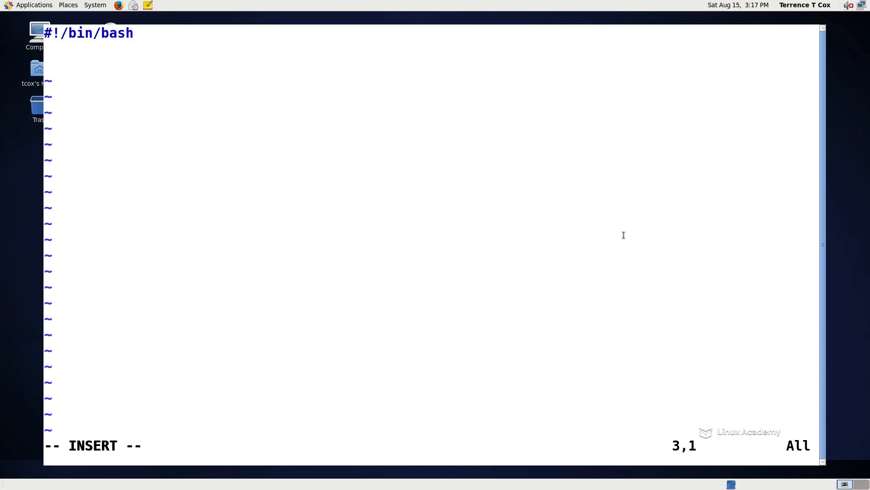
pyautogui.write('e')
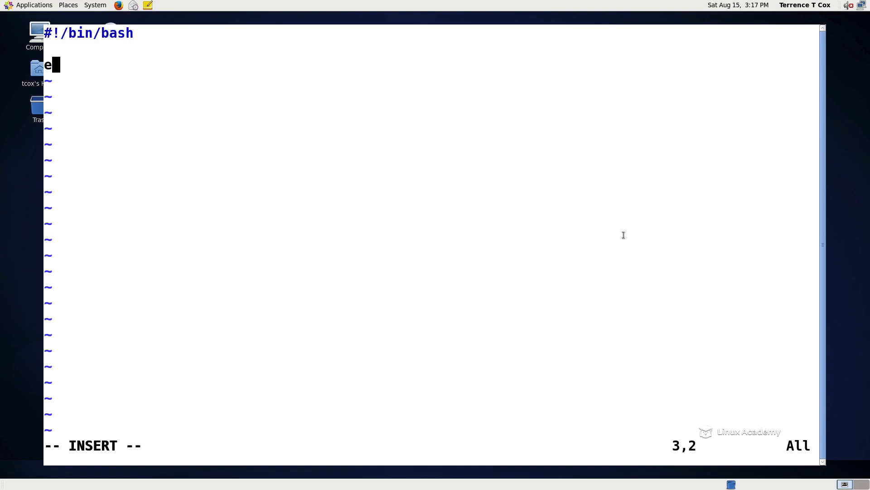
pyautogui.write('cho')
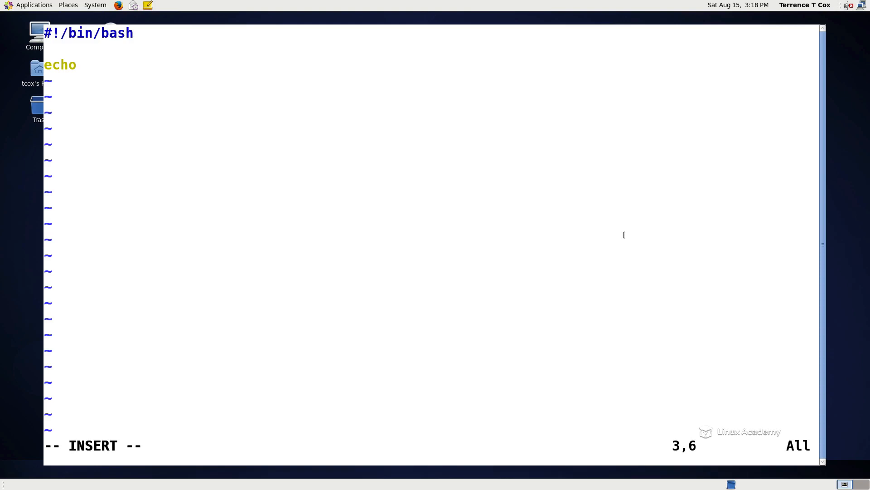
# Add echo "Line 1"–"Line 3" and ls -al /root, then save and quit with :wq!
pyautogui.write('"Line 1')
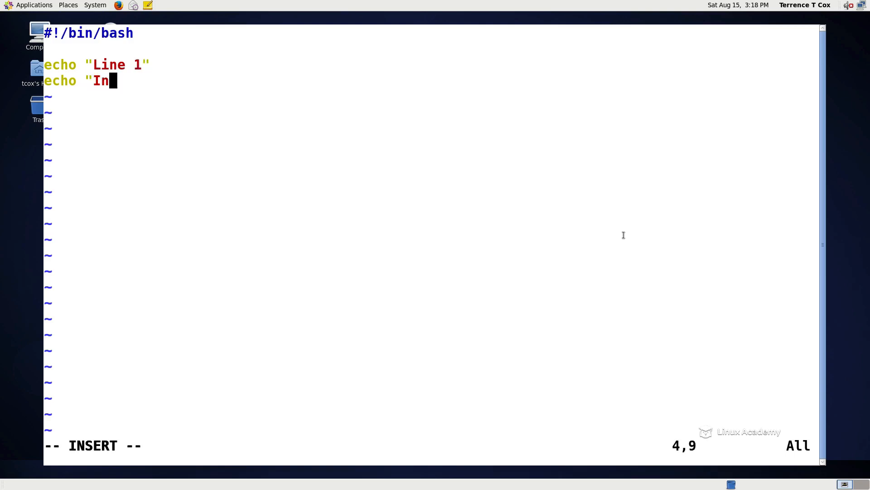
pyautogui.write('ec')
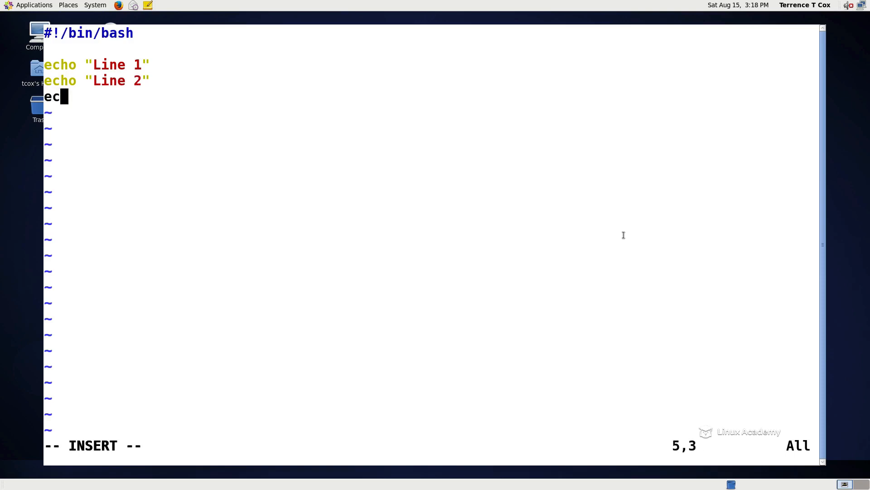
pyautogui.write('ho "Line 3"')
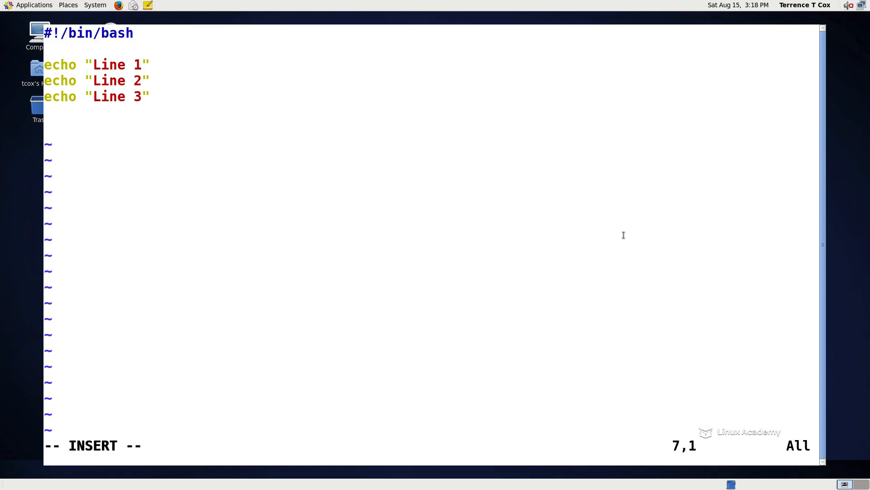
pyautogui.write('ls')
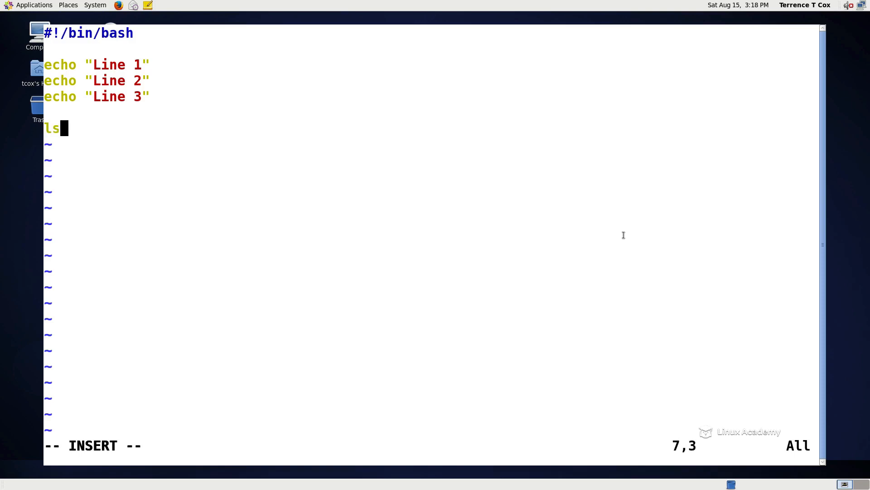
pyautogui.write('-al /')
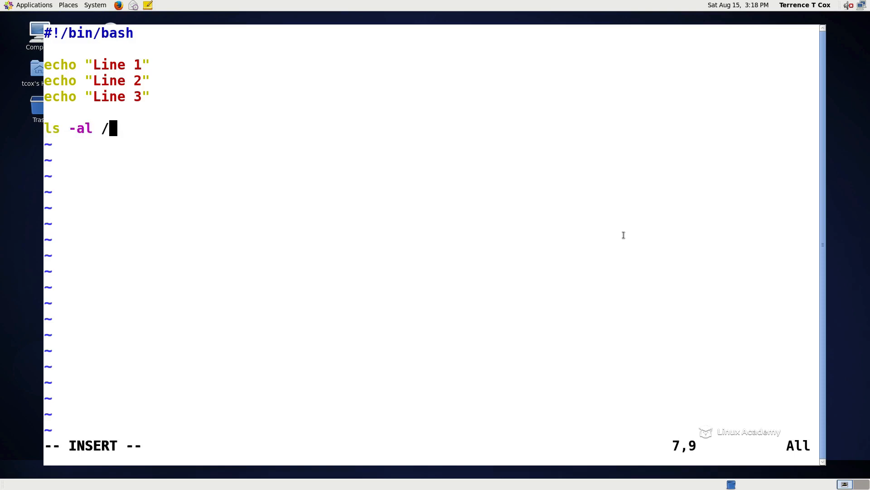
pyautogui.write('root')
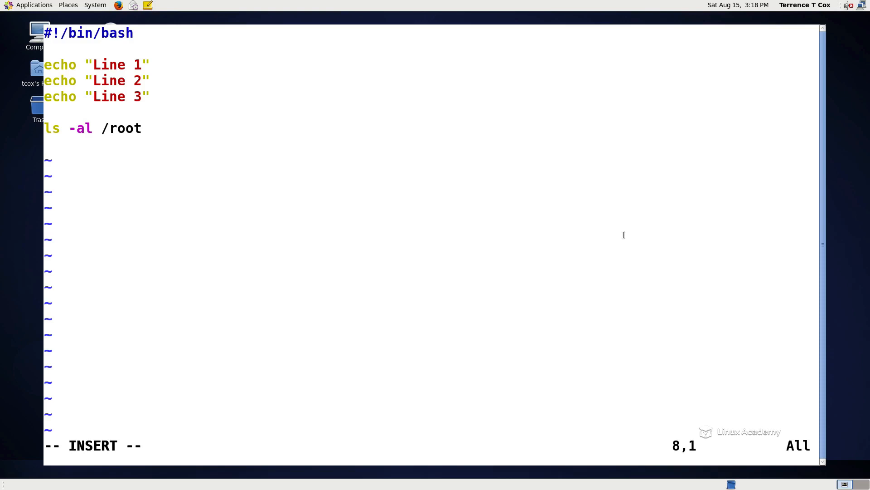
pyautogui.press('Enter')
pyautogui.write(':wq!')
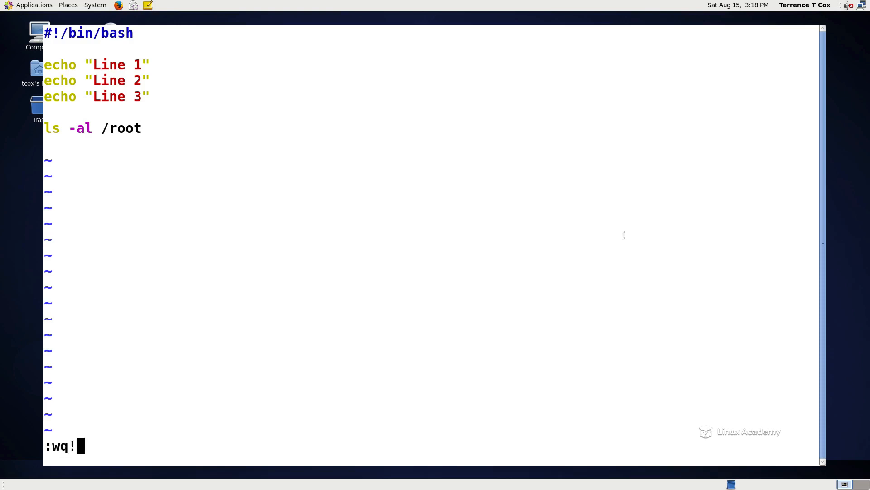
pyautogui.press('Return')
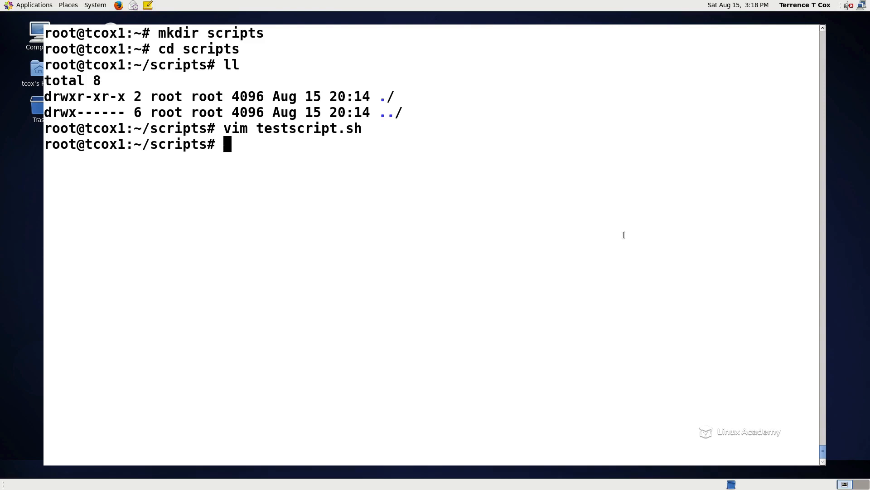
# List testscript.sh and try ./testscript.sh, getting Permission denied
pyautogui.write('ll')
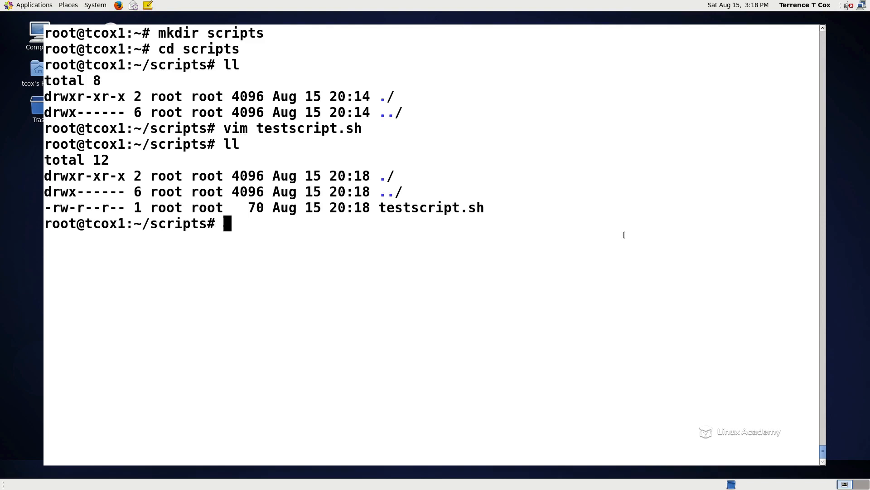
pyautogui.write('./')
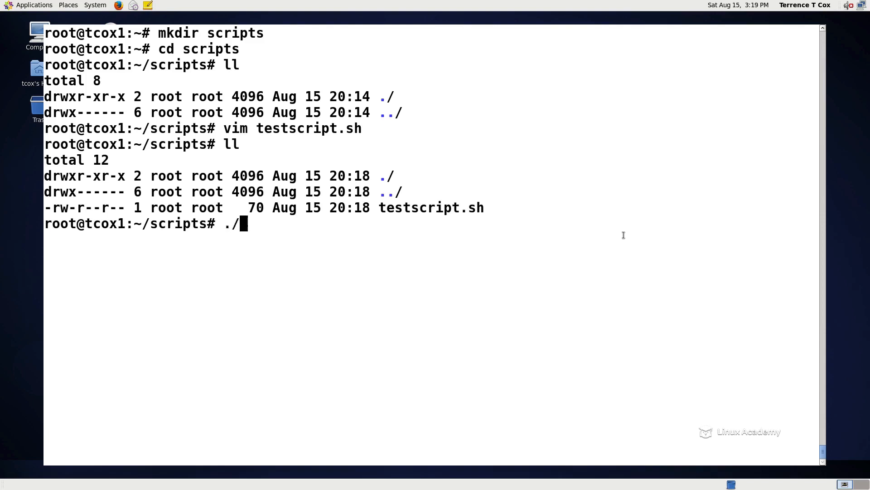
pyautogui.write('t')
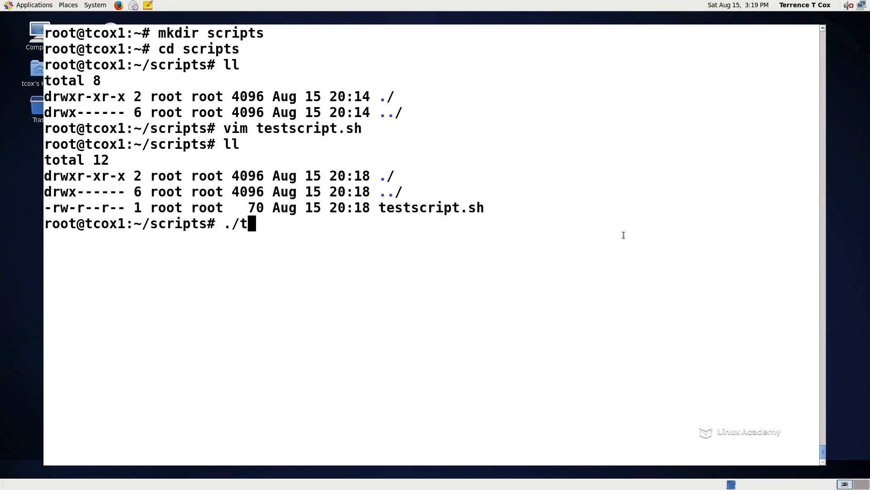
pyautogui.write('est')
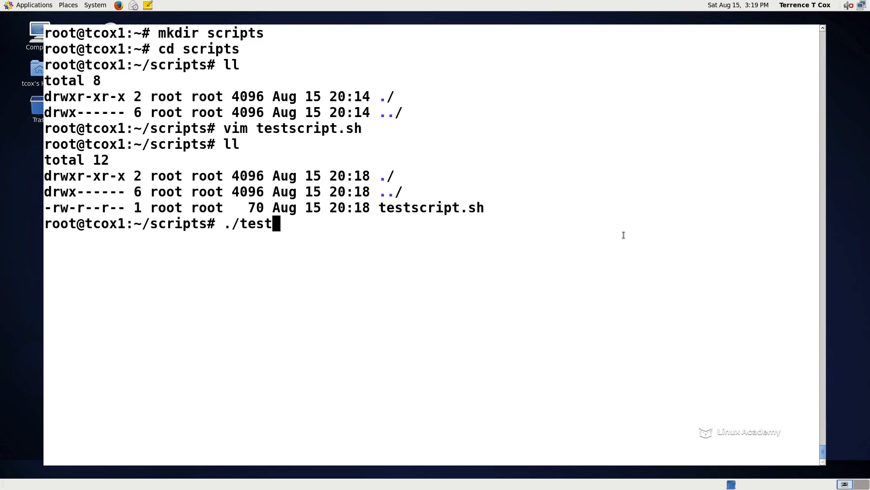
pyautogui.write('script.sh')
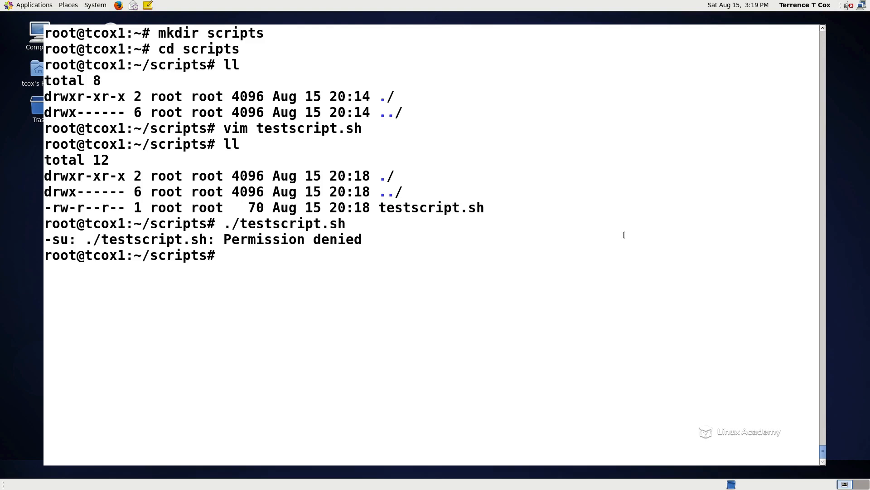
# Make testscript.sh executable with chmod 755
pyautogui.write('chmod')
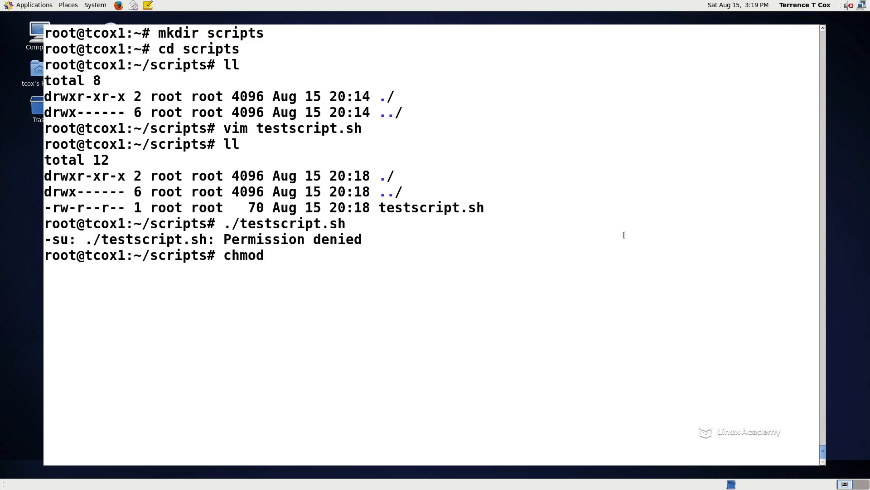
pyautogui.write('7')
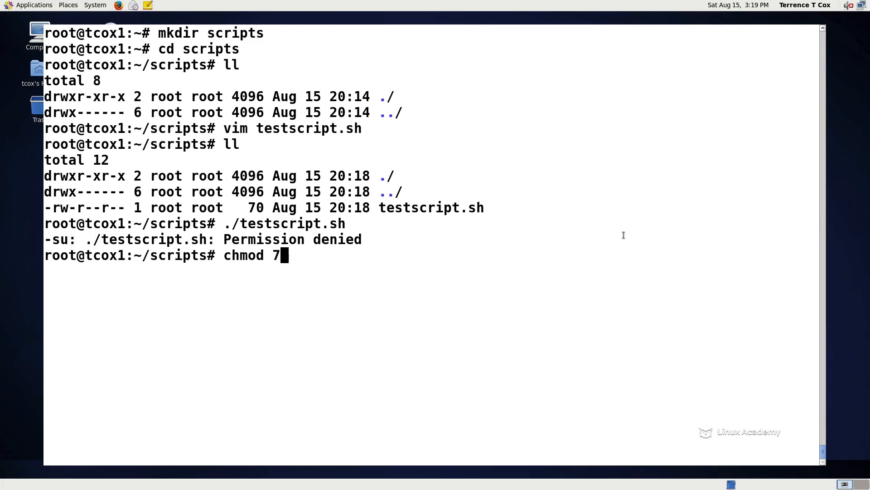
pyautogui.write('55')
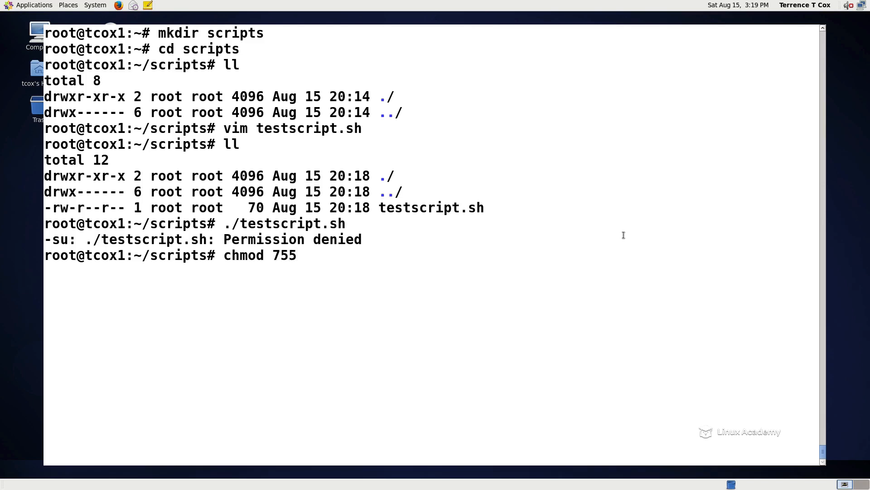
pyautogui.write('testscript.sh')
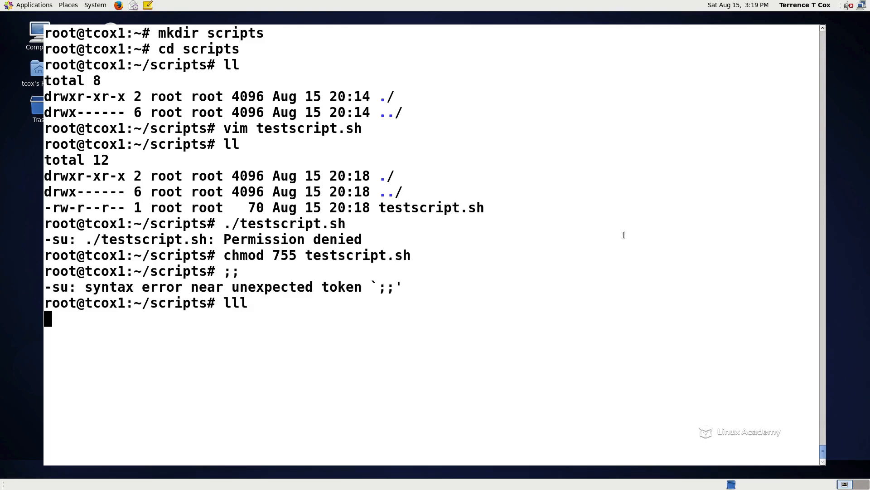
pyautogui.press('Return')
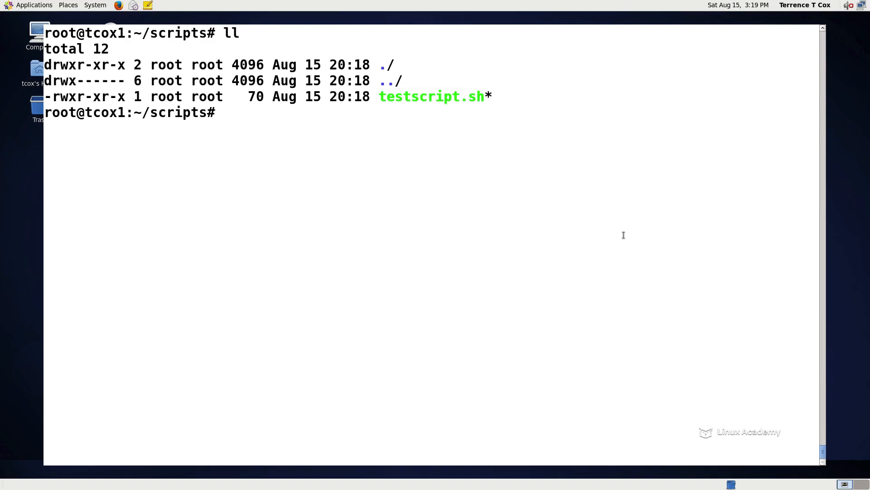
# Run ./testscript.sh successfully, then clear the screen
pyautogui.write('./')
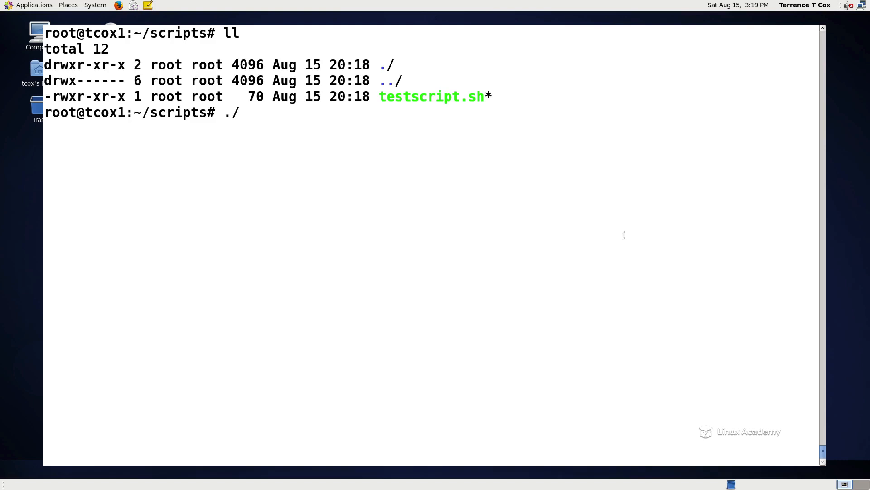
pyautogui.write('testscript.sh')
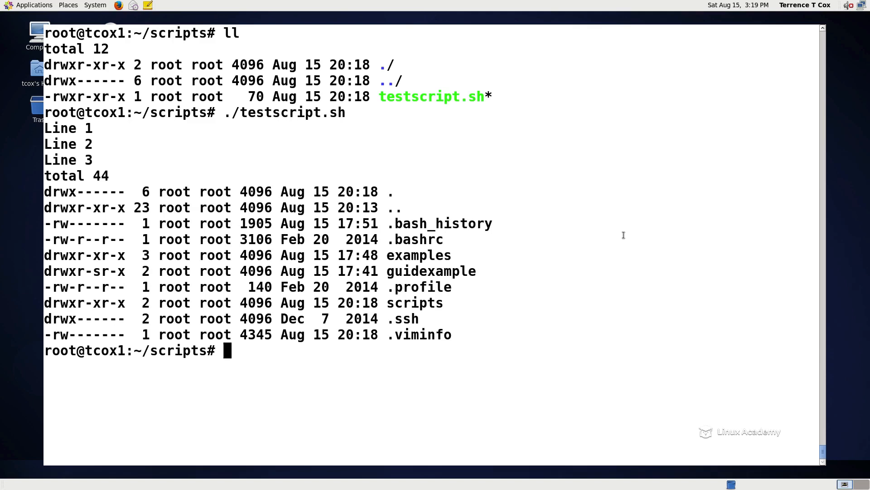
pyautogui.write('c')
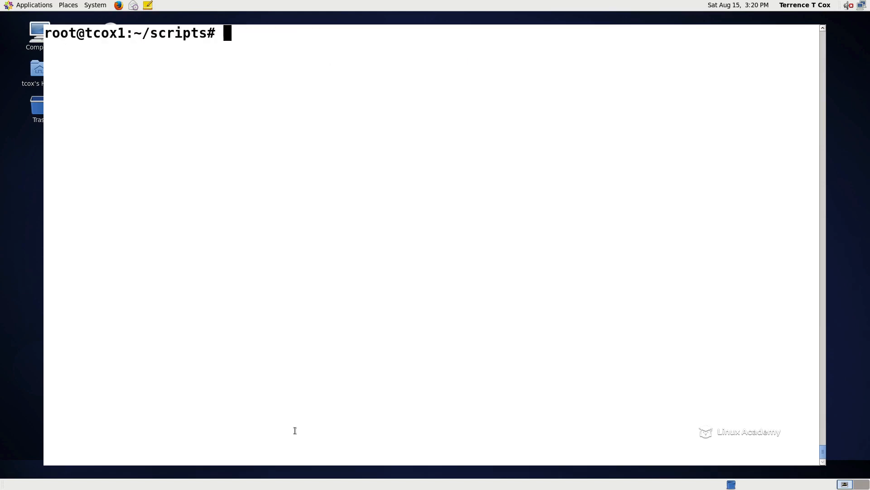
# Run ./testscript.sh again and show PATH with env | grep PATH
pyautogui.write('./')
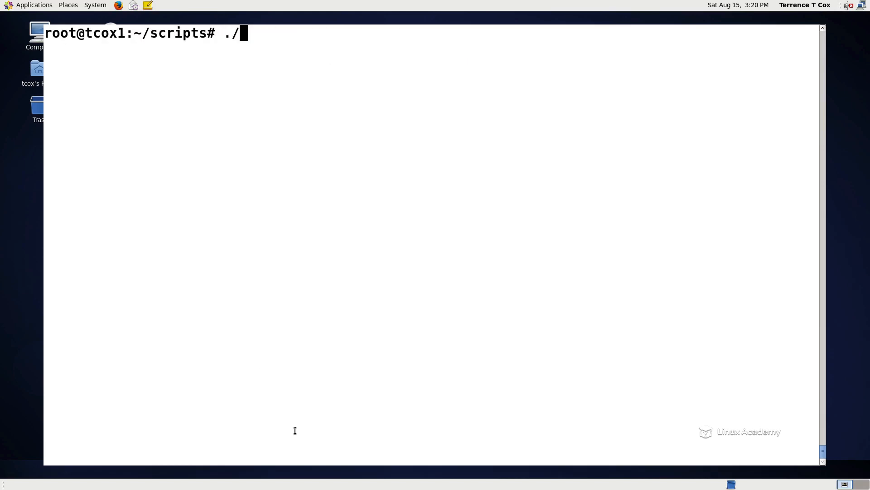
pyautogui.write('testscript.sh')
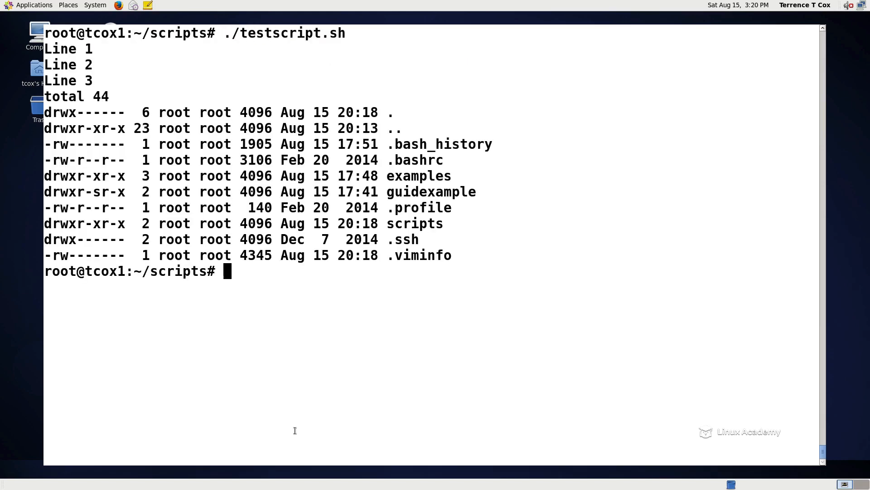
pyautogui.write('env')
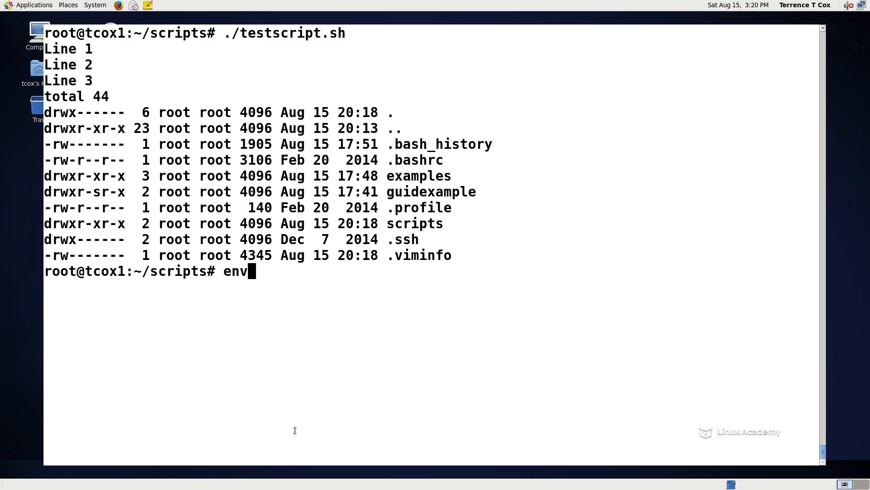
pyautogui.write('| grep PATH')
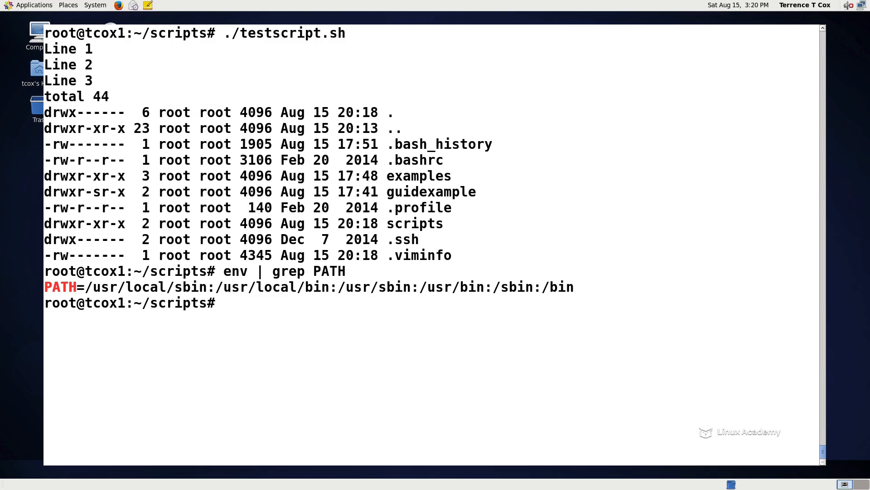
pyautogui.moveTo(387, 318)
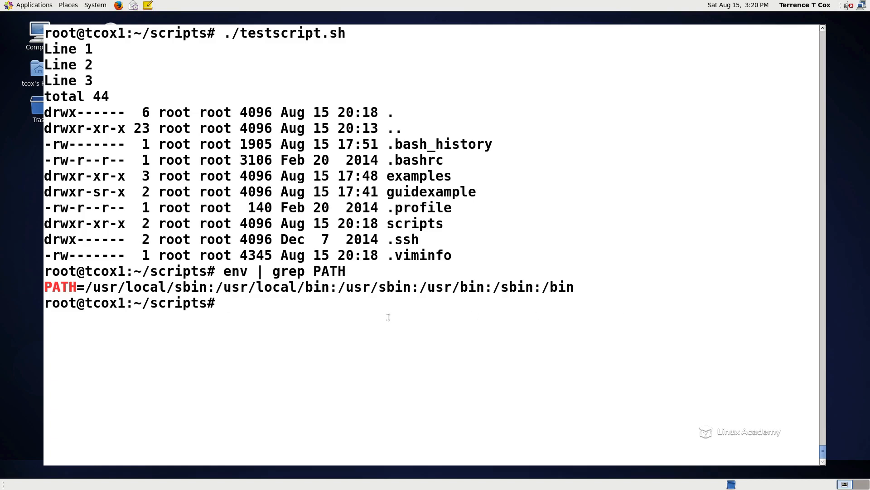
# Append /root/scripts to PATH via export, then move up to the home directory
pyautogui.write('export PATH')
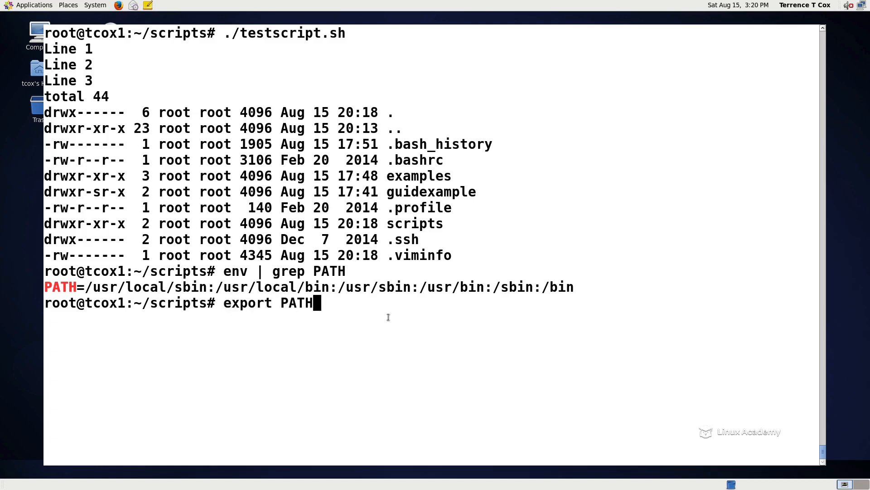
pyautogui.write('=')
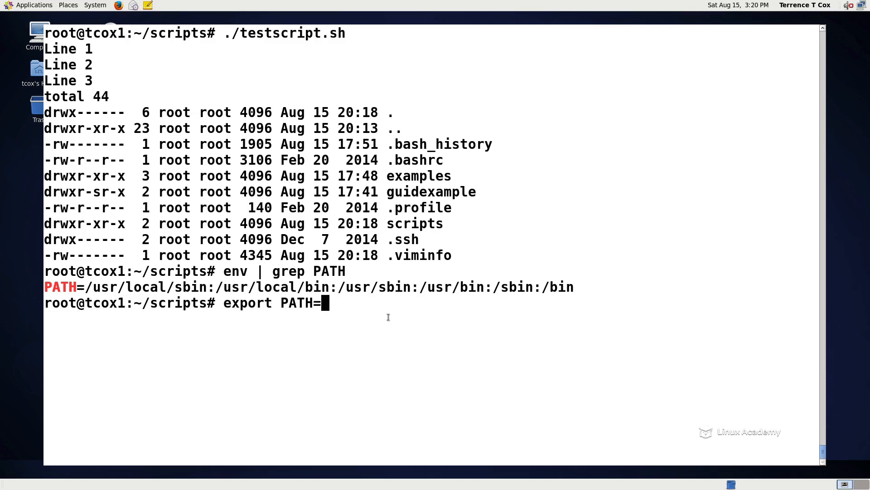
pyautogui.write('$PATH:')
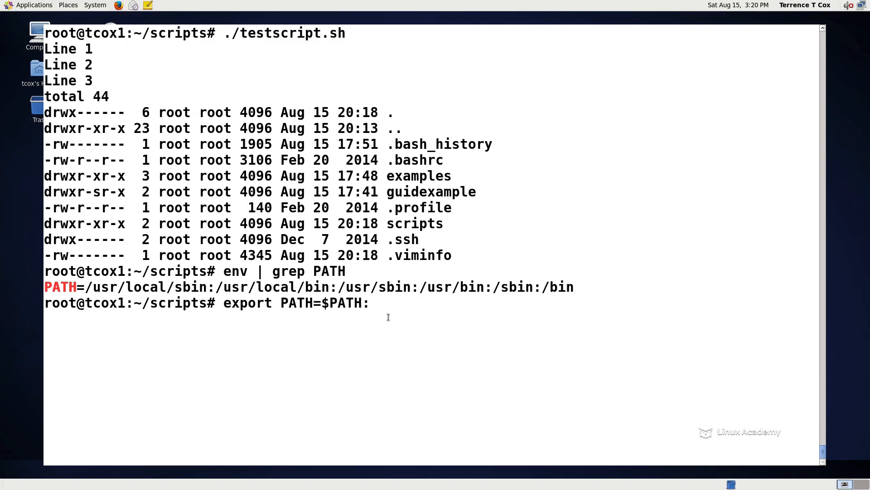
pyautogui.write('/root')
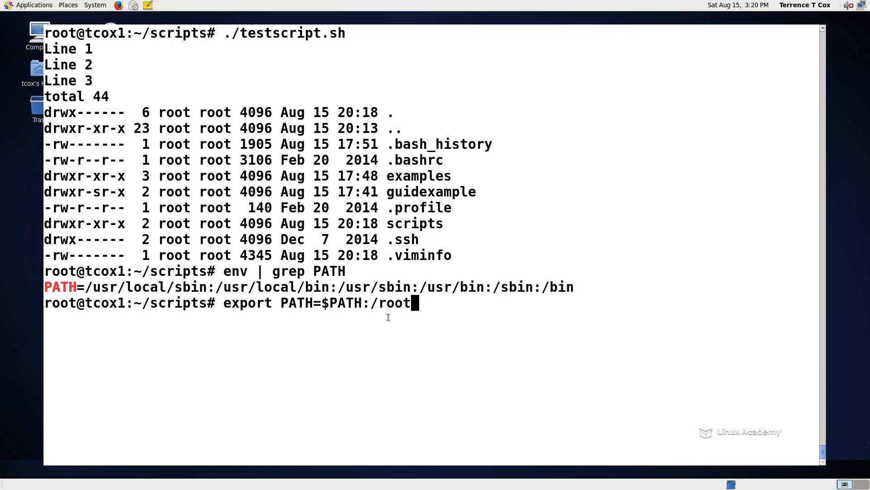
pyautogui.write('/scripts')
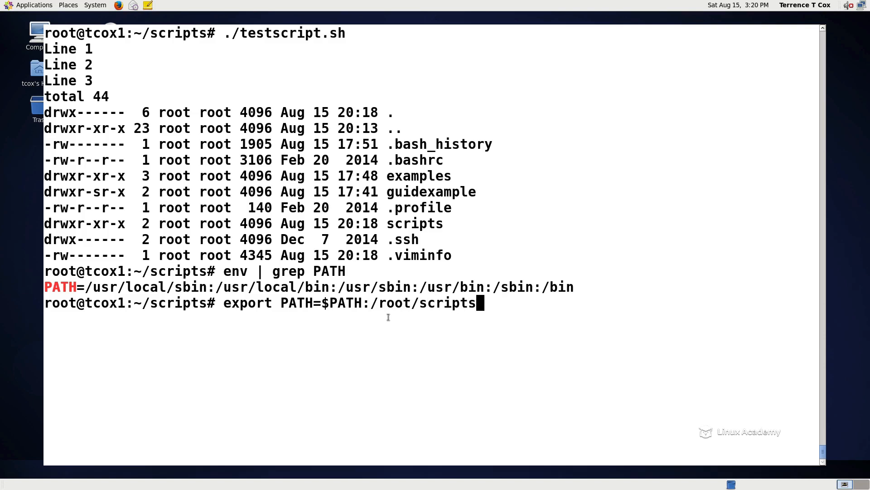
pyautogui.press('Return')
pyautogui.write('env | grep PATH')
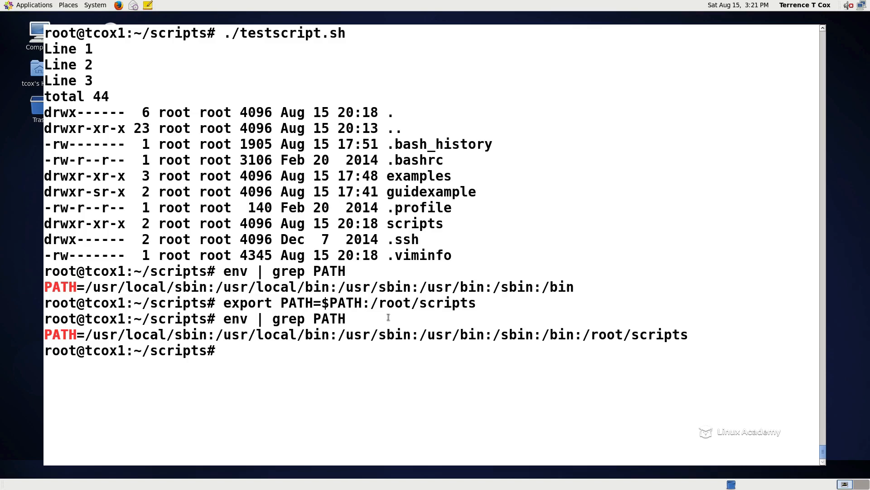
pyautogui.write('cd ..')
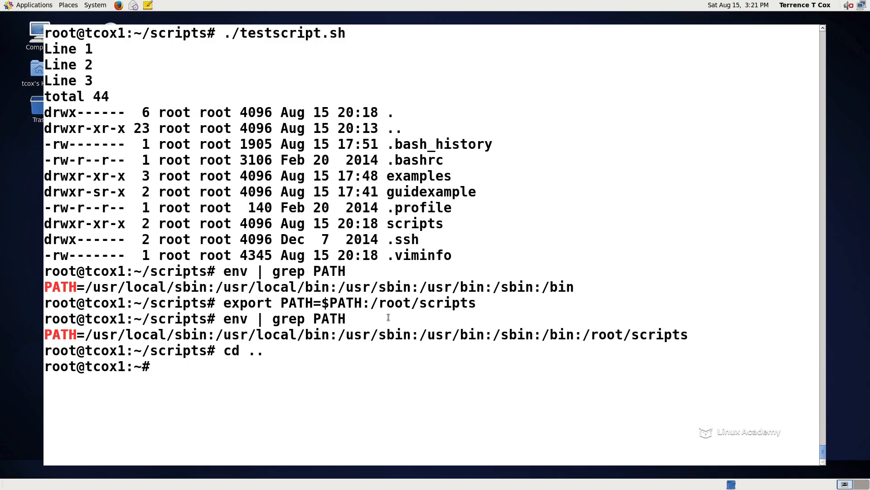
# Run testscript.sh by name from ~, return to scripts, and clear the screen
pyautogui.write('testscri[t')
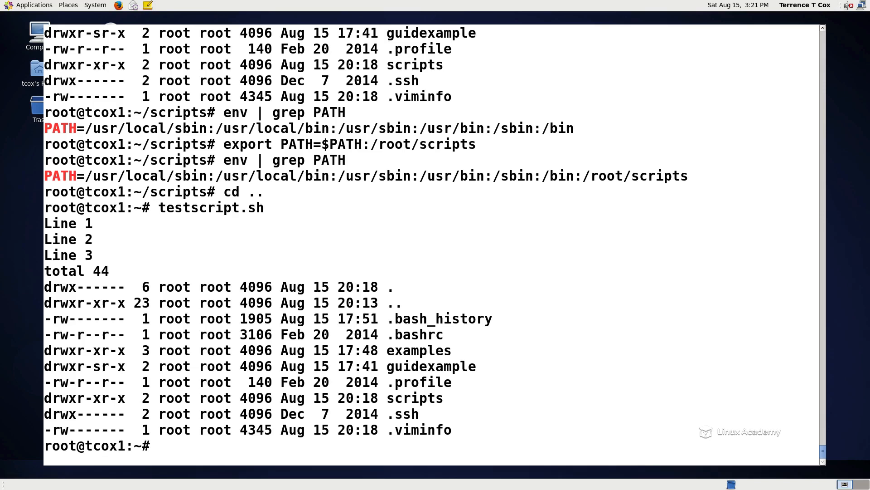
pyautogui.write('cd scripts')
pyautogui.write('ls -')
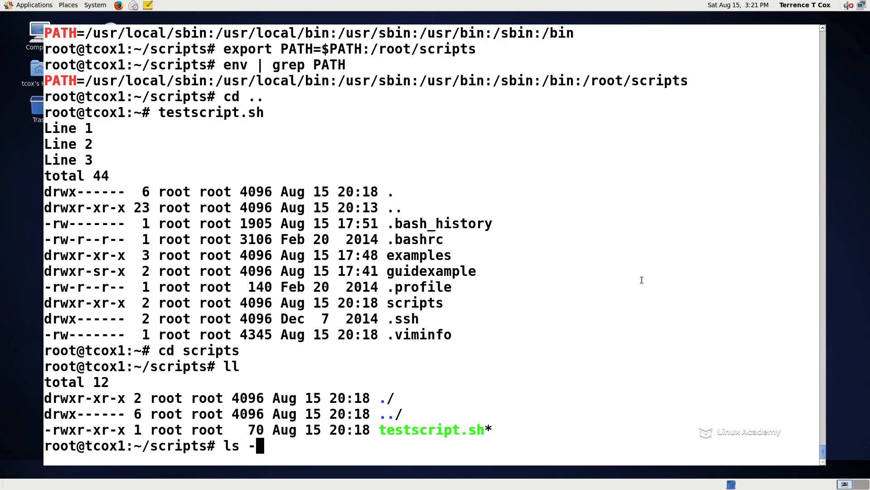
pyautogui.write('clear')
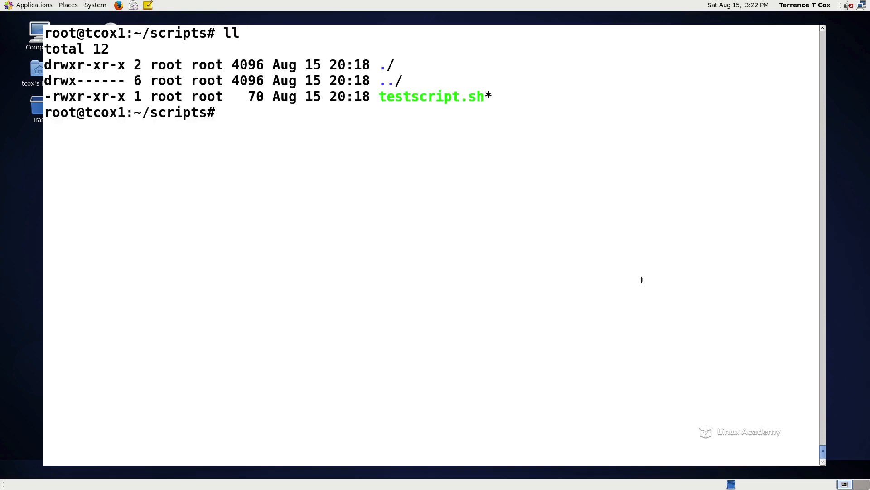
# Start and exit script, spot the stray typescript file, and delete it with rm
pyautogui.write('script')
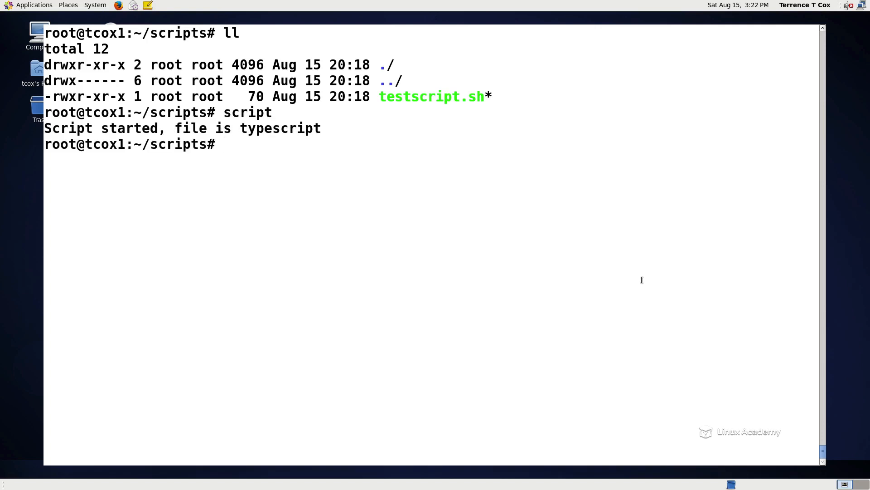
pyautogui.write('exi')
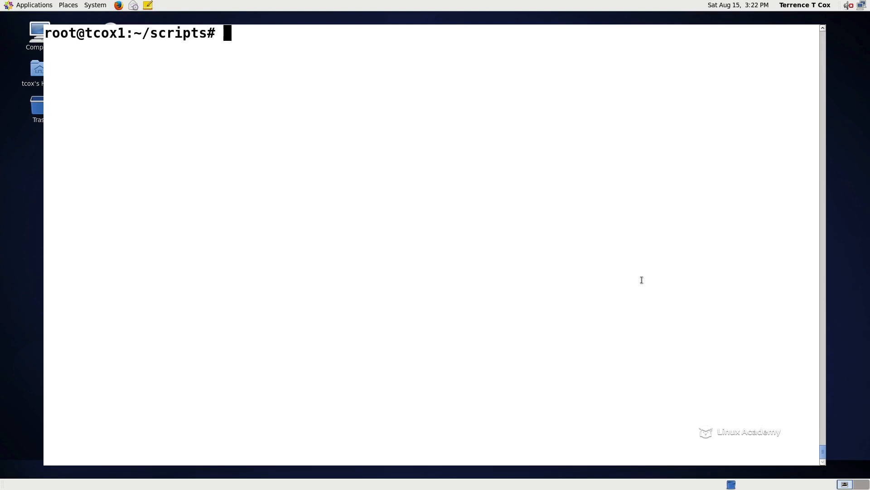
pyautogui.write('ll')
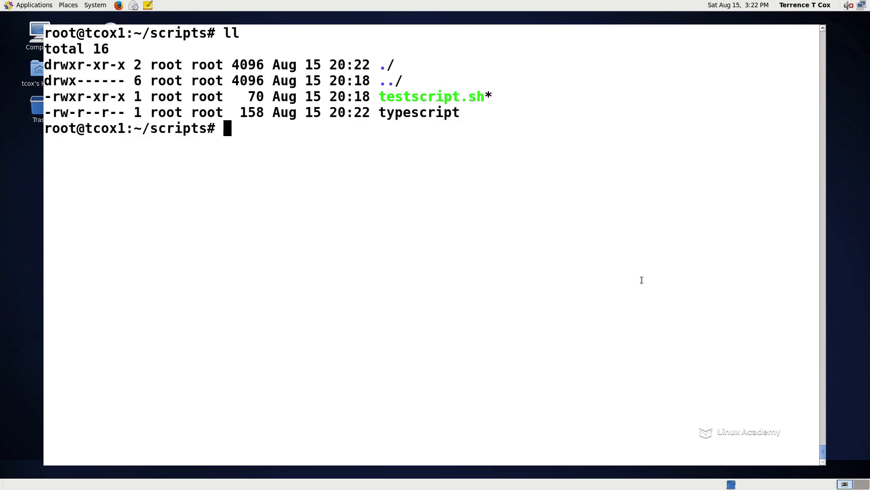
pyautogui.write('rm typescript')
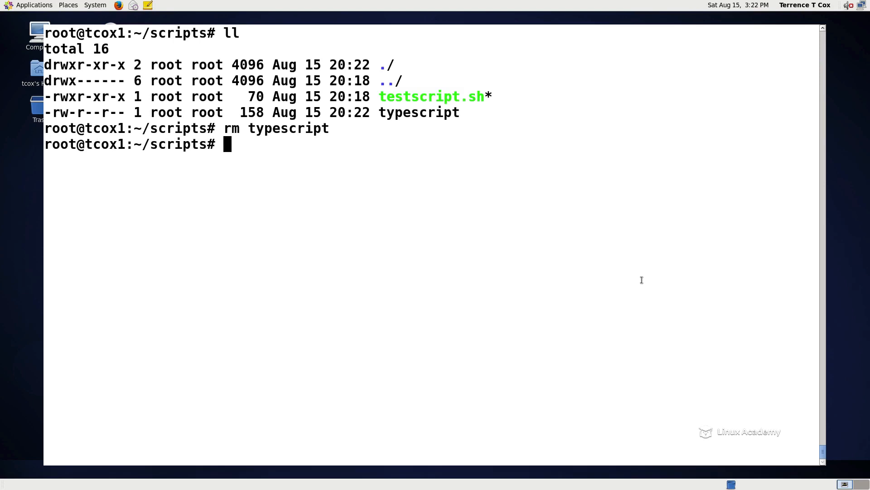
# Create a symbolic link test1 pointing to testscript.sh in ~/scripts
pyautogui.write('ln -s')
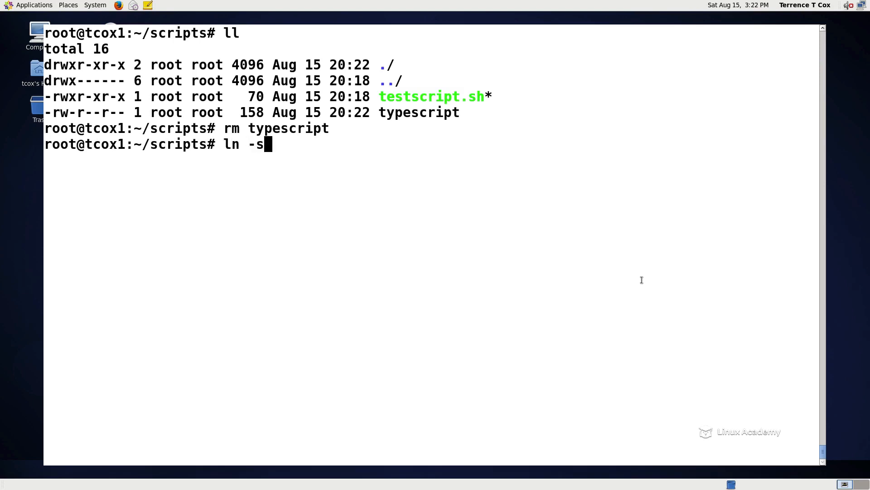
pyautogui.write('testscript.sh')
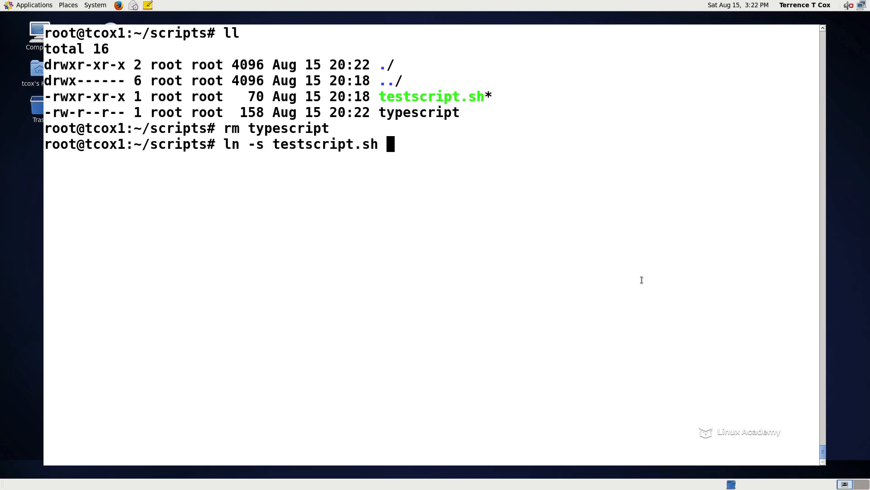
pyautogui.write('test1')
pyautogui.write('ll')
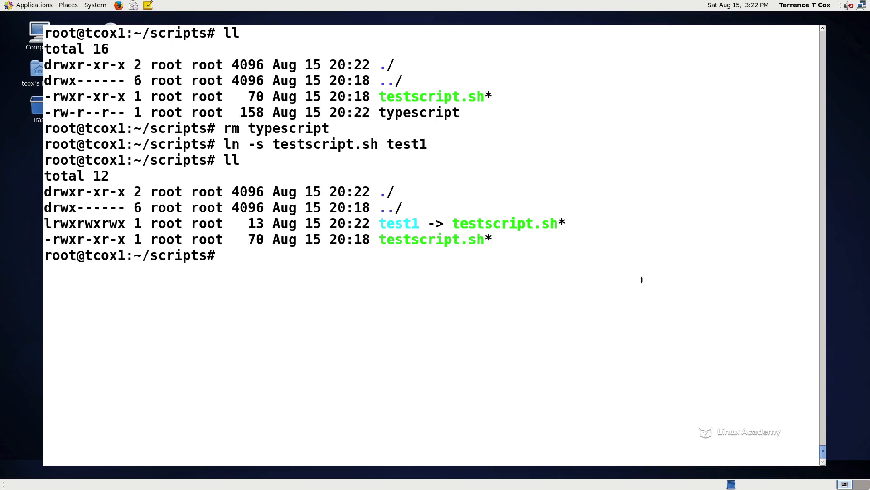
# Run test1 from the home directory to confirm it works, then clear the screen
pyautogui.write('cd ..')
pyautogui.write('ll')
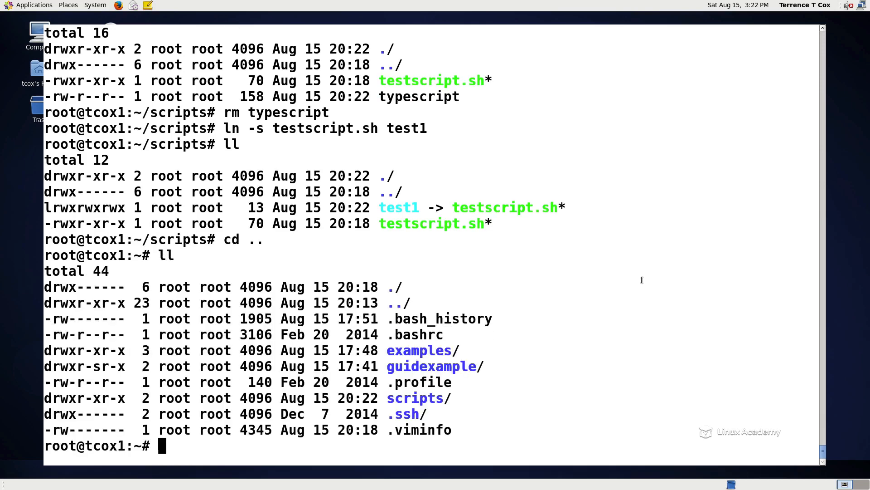
pyautogui.write('test1')
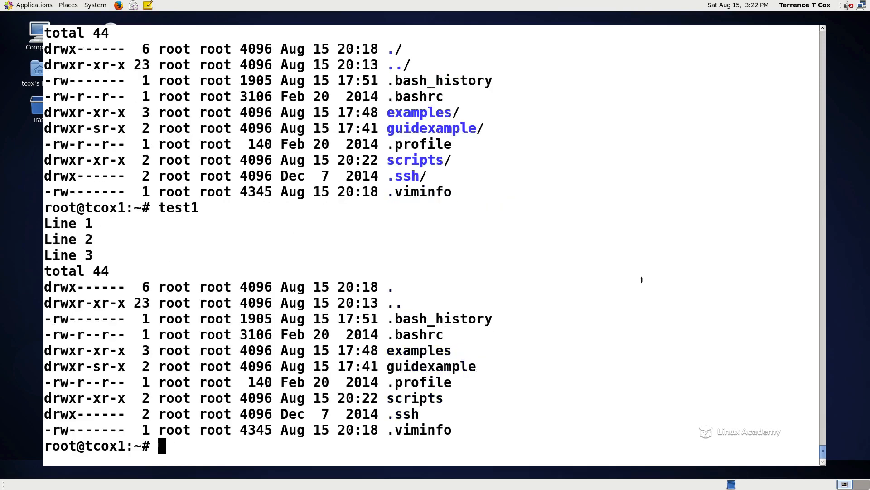
pyautogui.write('cl')
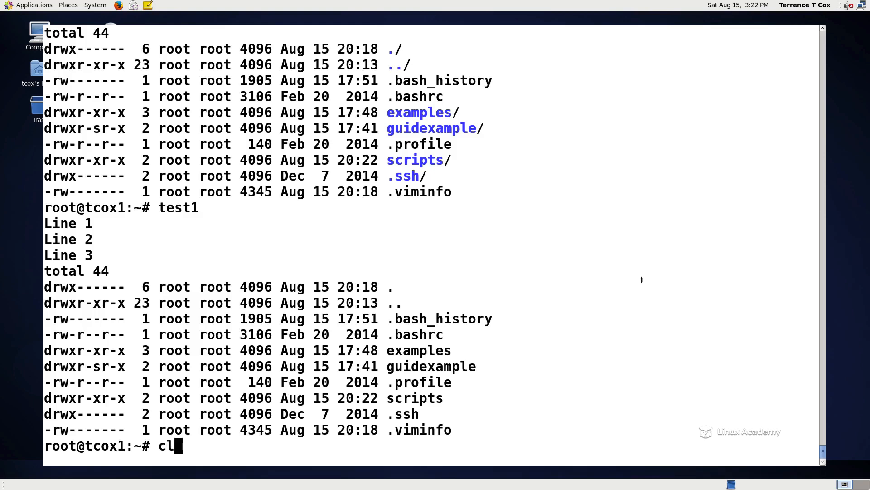
pyautogui.press('Return')
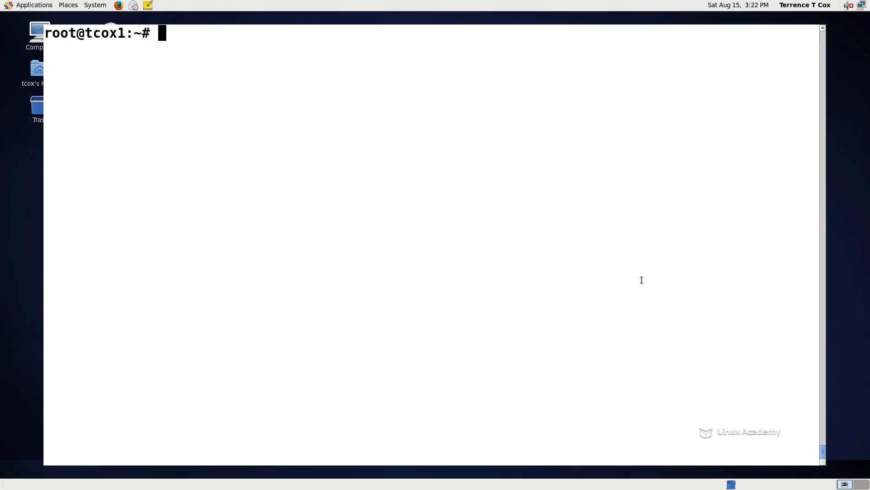